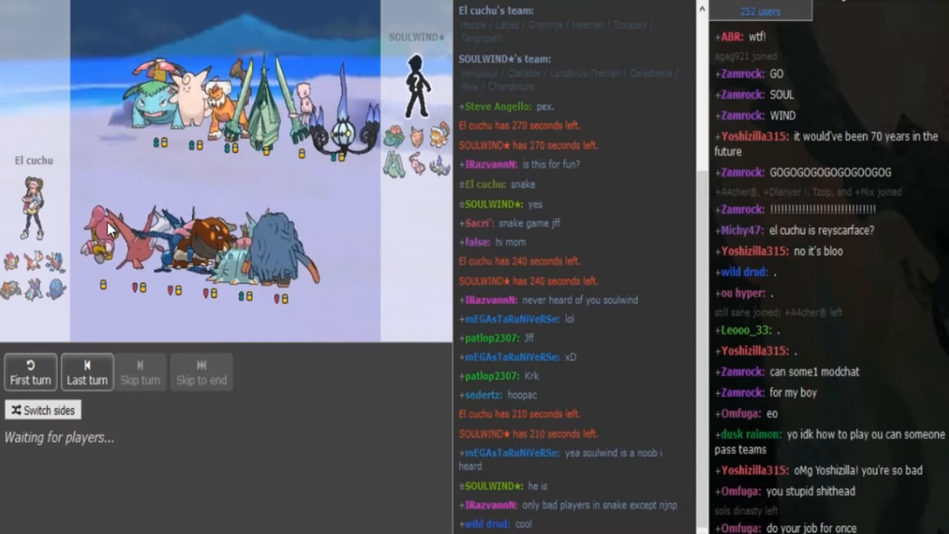
# Scroll the battle log through team preview and turns 1–2, up to Heatran's Stealth Rock.
pyautogui.scroll(-3)
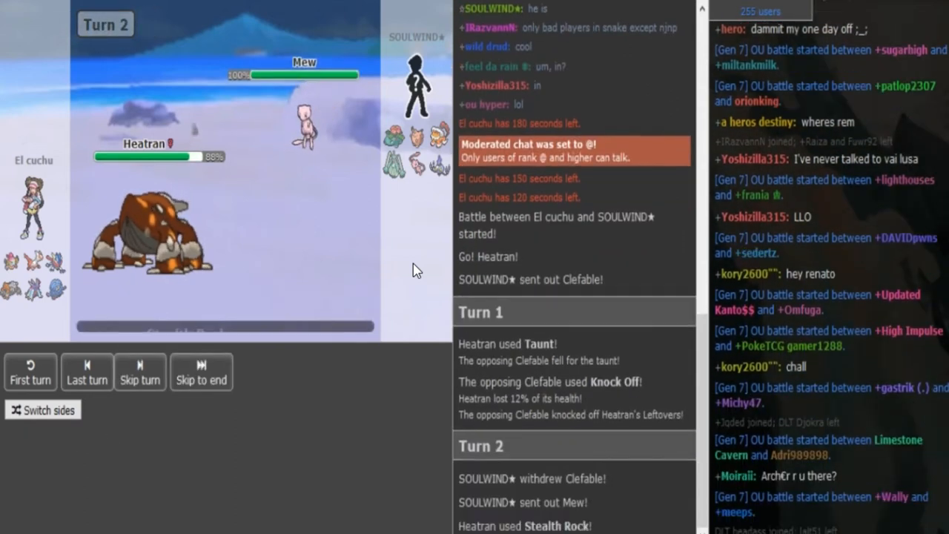
# Advance and scroll the log through Mew's Earth Power, Heatran's Taunt, and Hoopa vs Clefable.
pyautogui.click(140, 371)
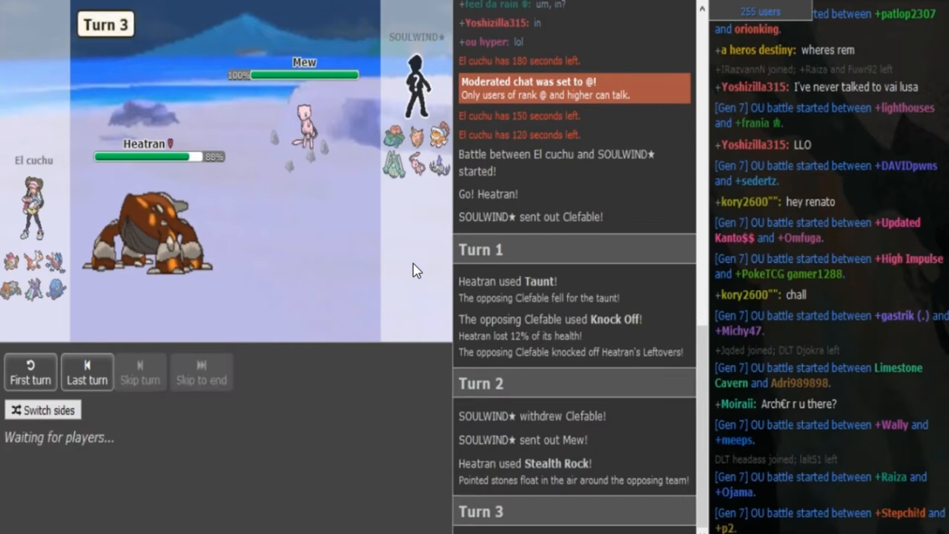
pyautogui.scroll(-3)
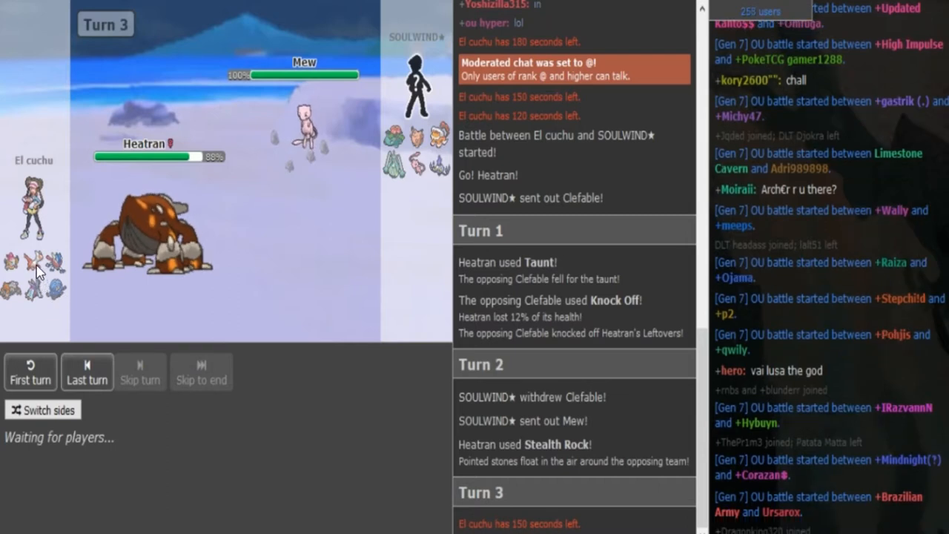
pyautogui.scroll(-3)
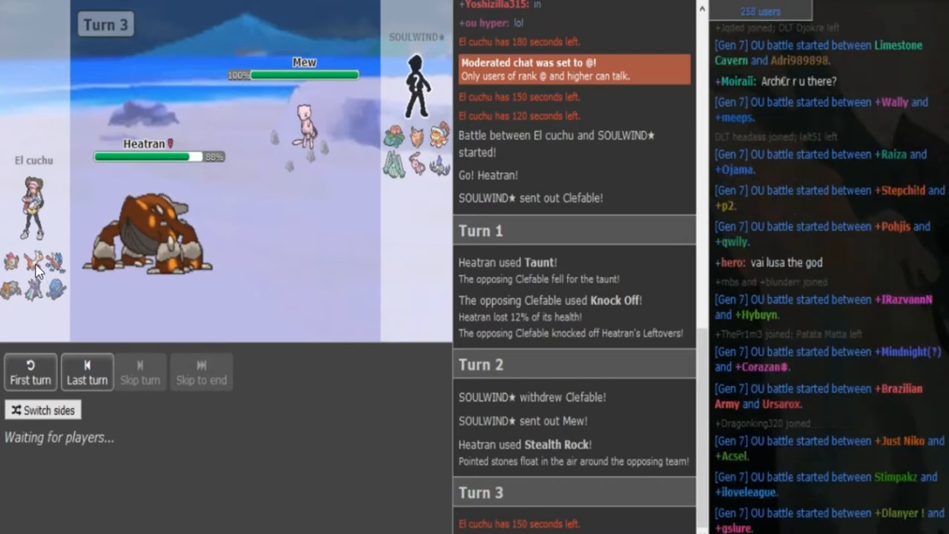
pyautogui.scroll(-3)
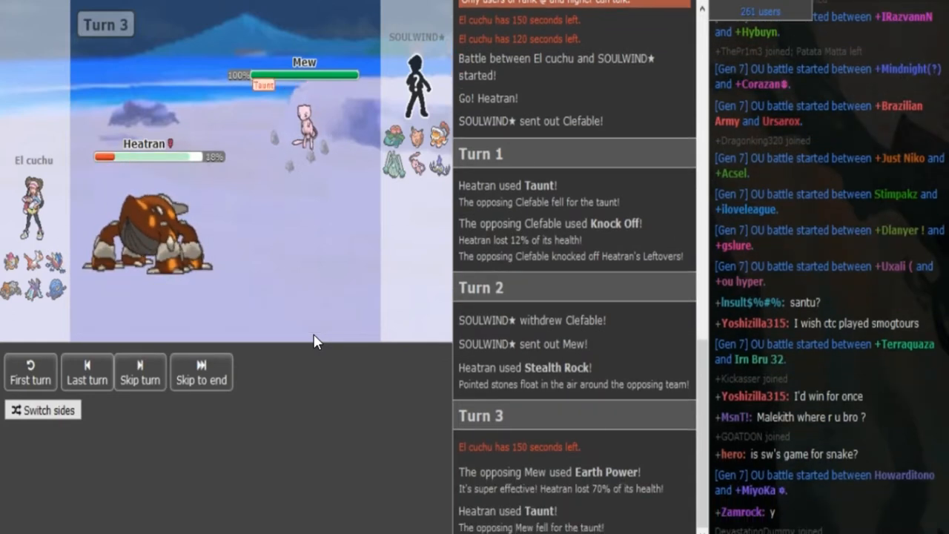
pyautogui.click(139, 371)
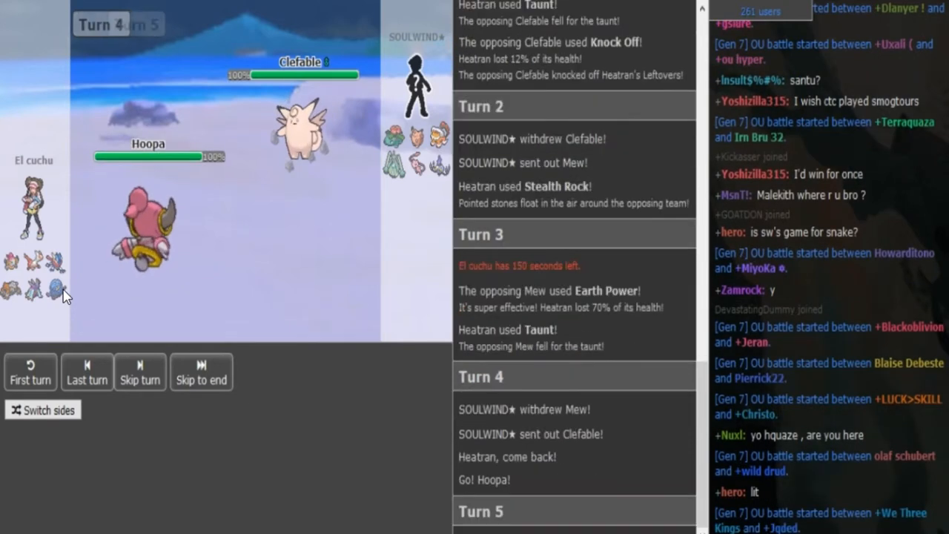
# Read turn 5 in the log and chat: Hoopa's Nasty Plot, then fainting to critical Knock Off.
pyautogui.click(139, 370)
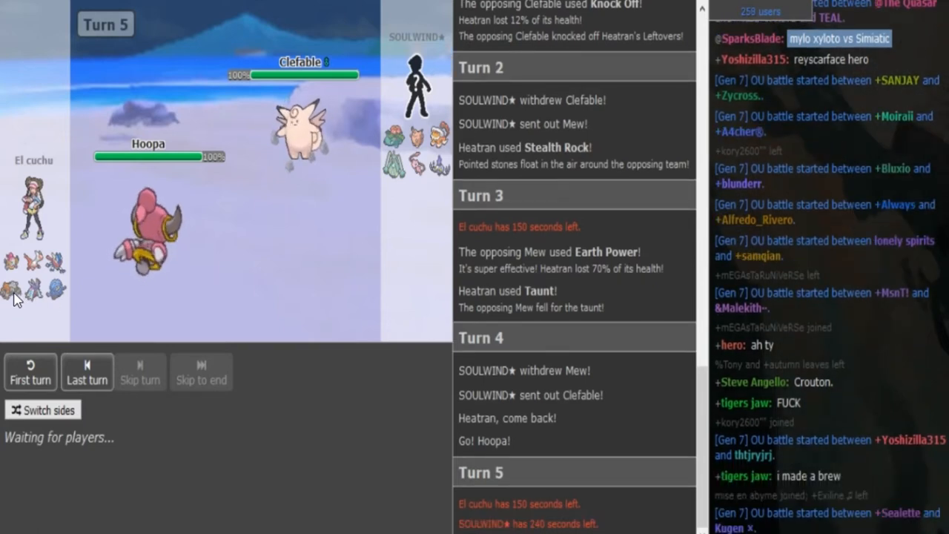
pyautogui.scroll(-3)
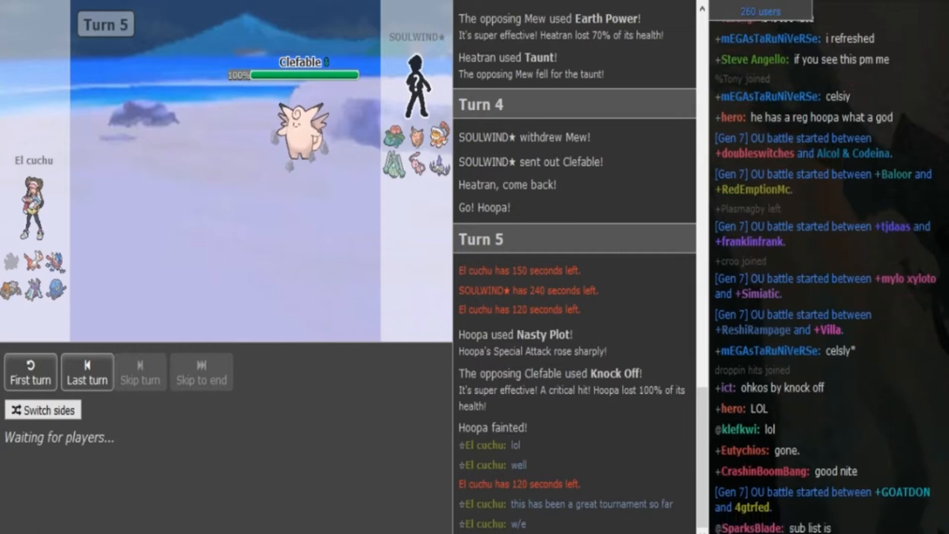
pyautogui.scroll(-3)
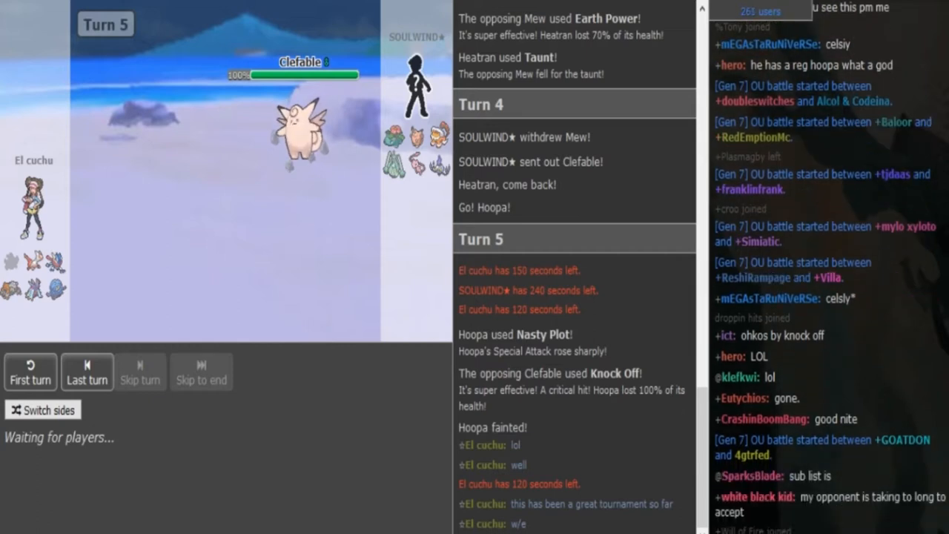
pyautogui.scroll(-3)
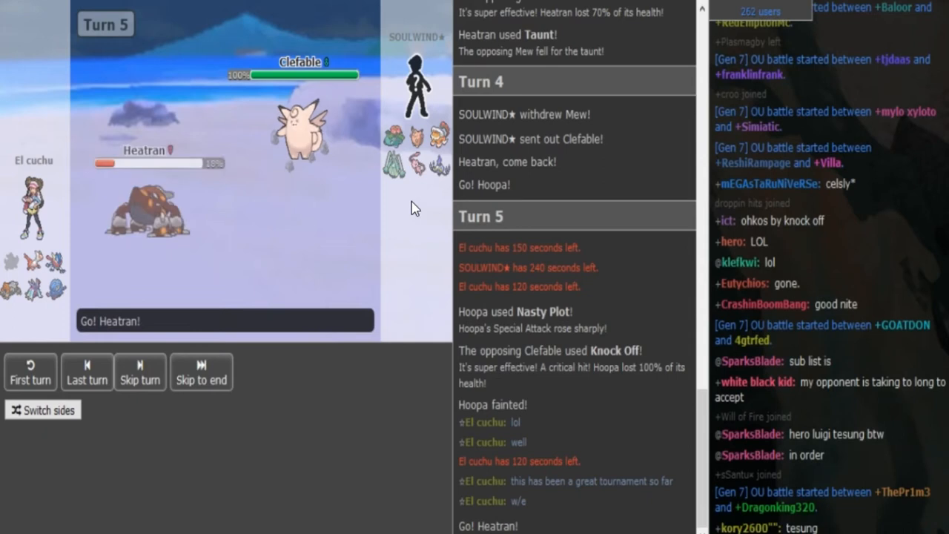
# Advance the battle to turn 6, with Heatran at 18% facing Clefable.
pyautogui.click(140, 371)
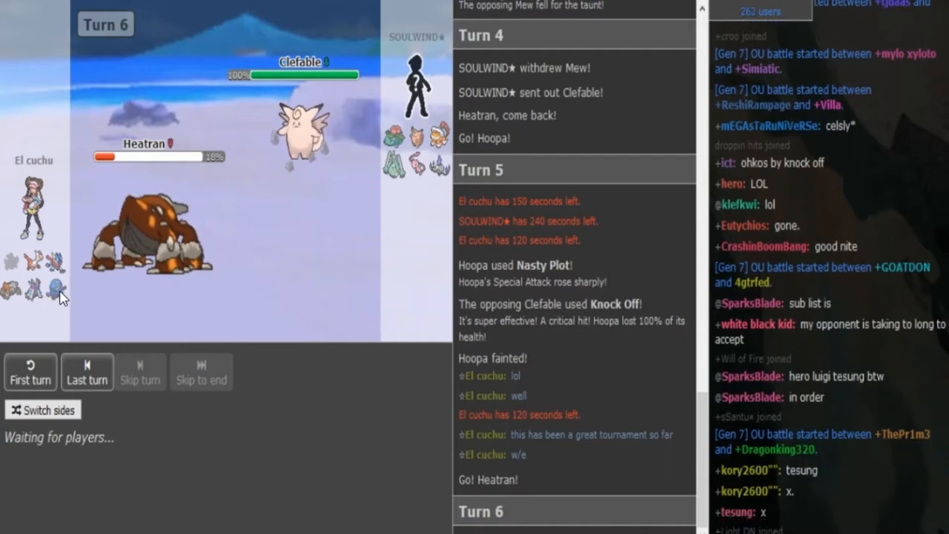
pyautogui.moveTo(37, 292)
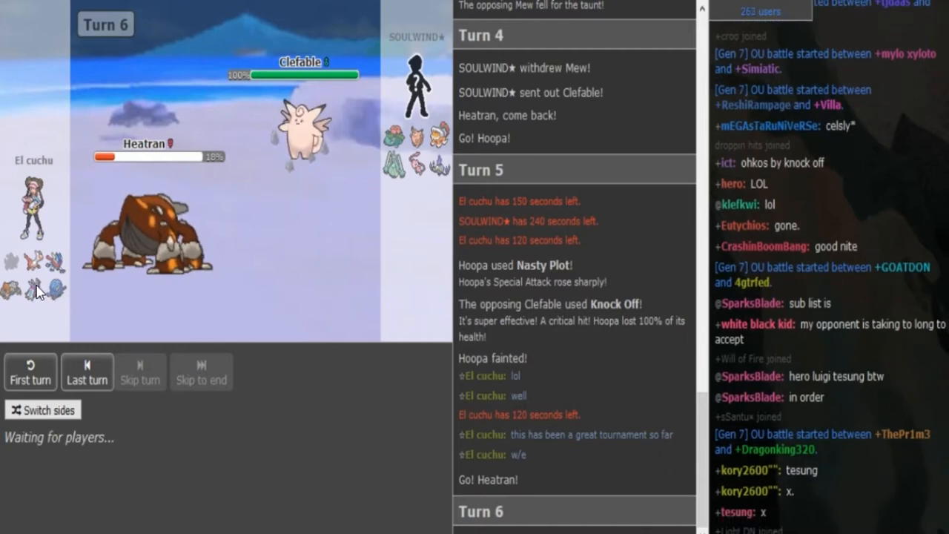
pyautogui.moveTo(323, 230)
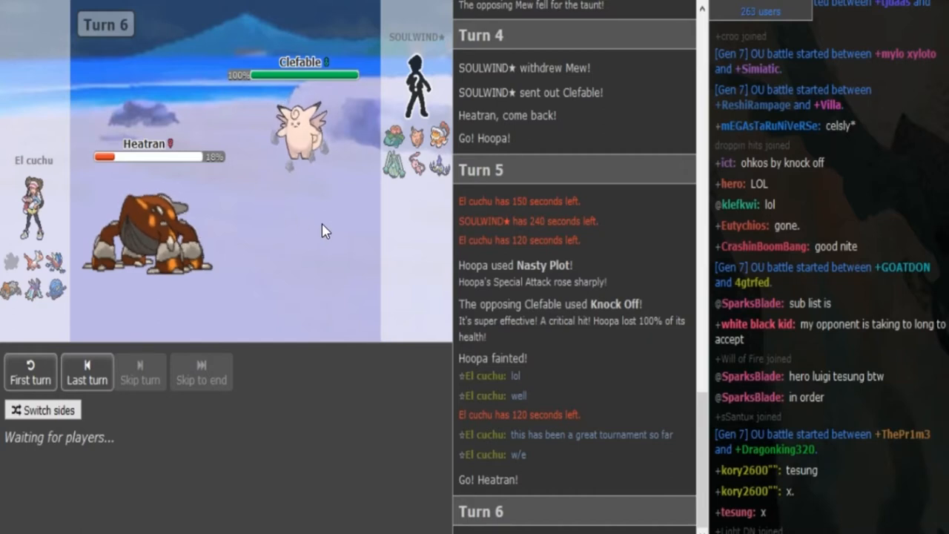
pyautogui.moveTo(154, 297)
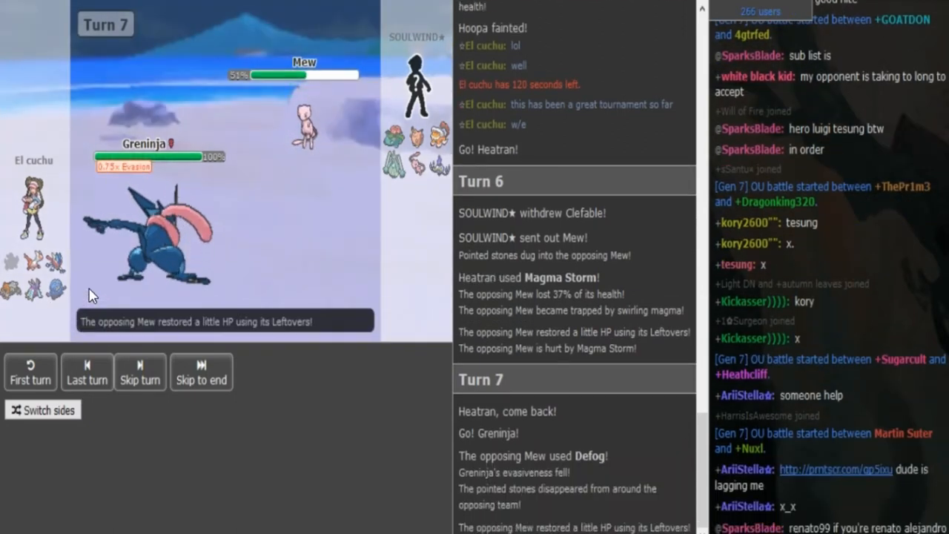
# Advance and scroll the log to turn 12, where Landorus-Therian's Intimidate lowers Heatran's Attack.
pyautogui.click(139, 380)
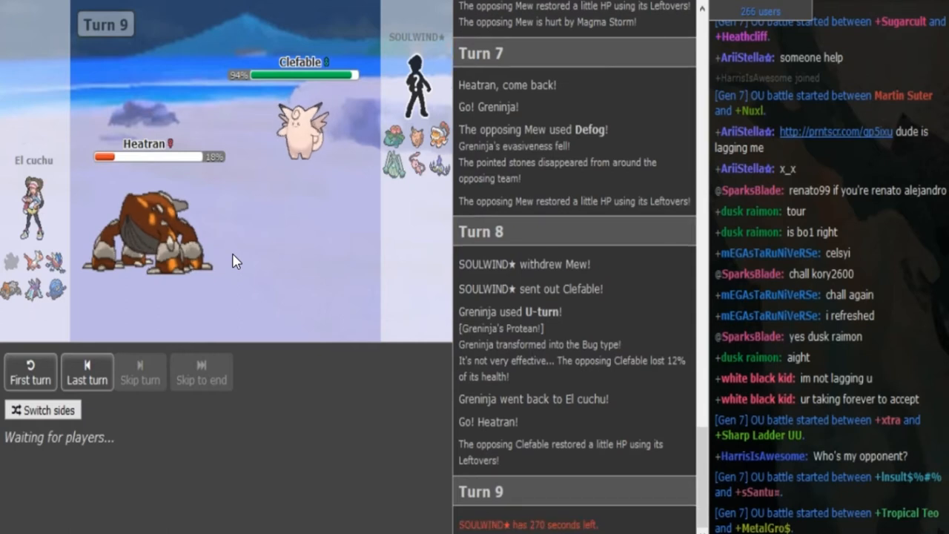
pyautogui.scroll(-3)
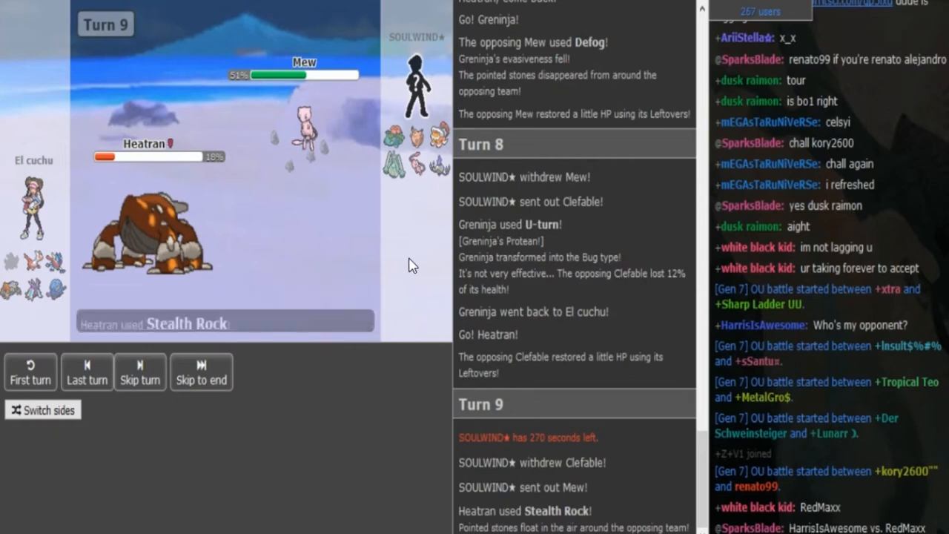
pyautogui.click(139, 371)
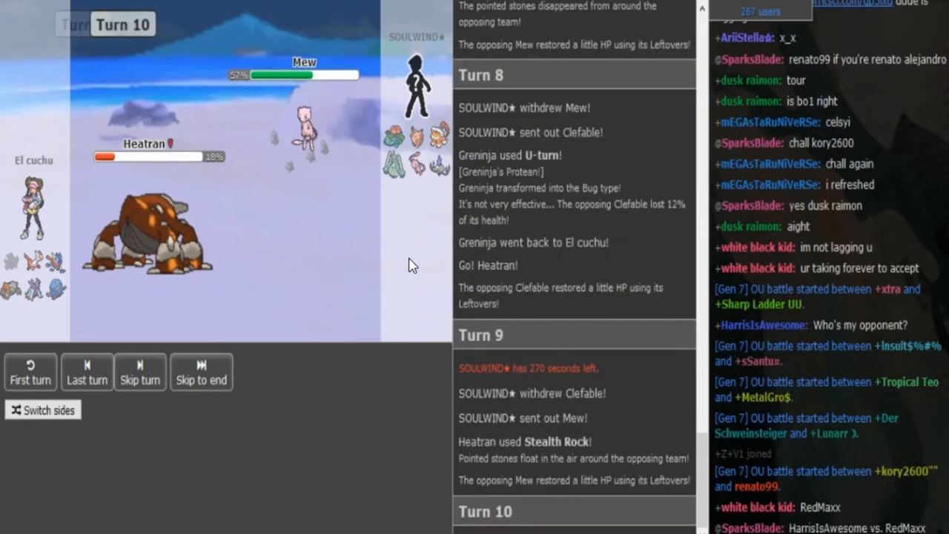
pyautogui.click(139, 371)
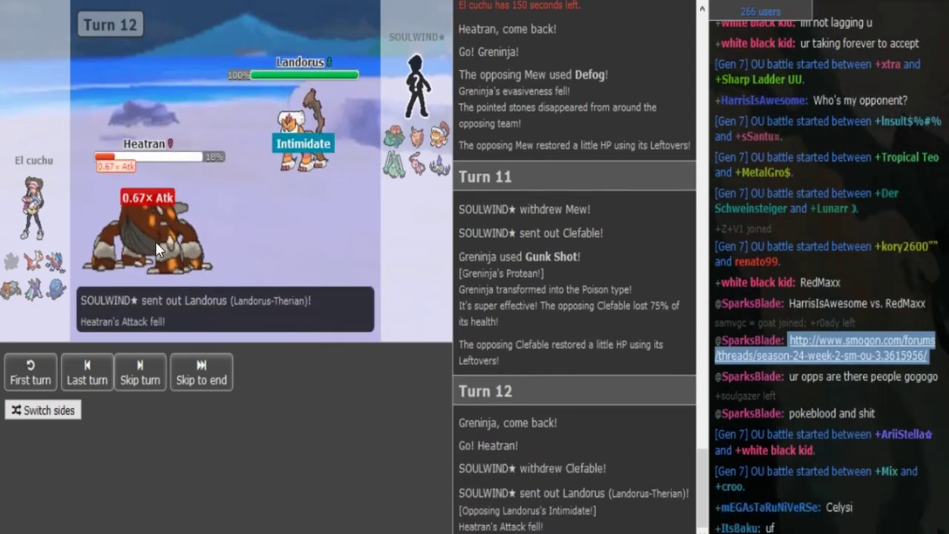
# Catch up to turn 13, Heatran at 18% against full-health Landorus, awaiting players.
pyautogui.click(139, 372)
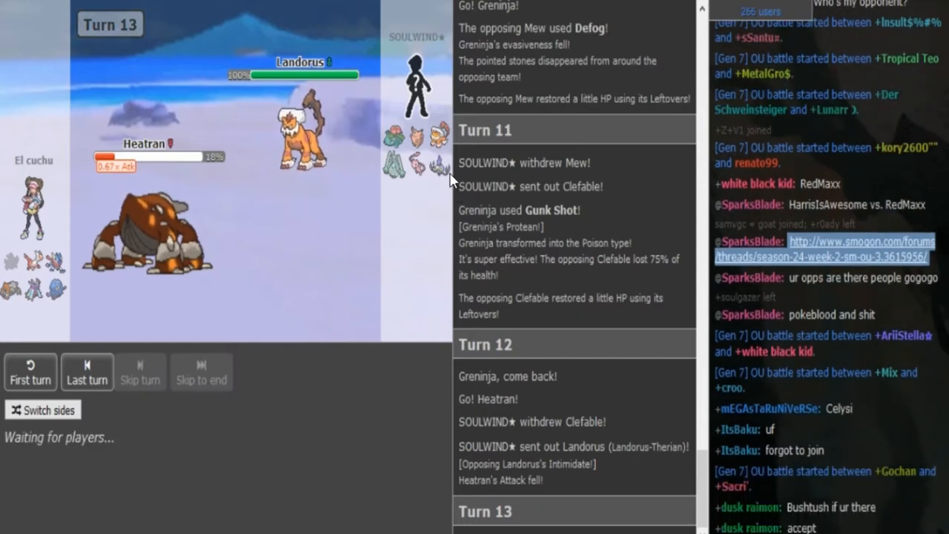
pyautogui.moveTo(399, 178)
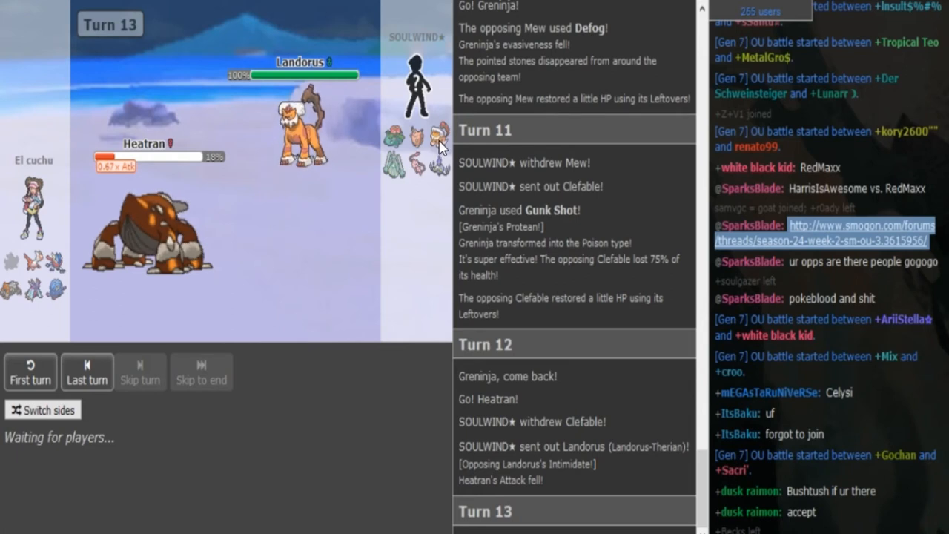
pyautogui.moveTo(443, 196)
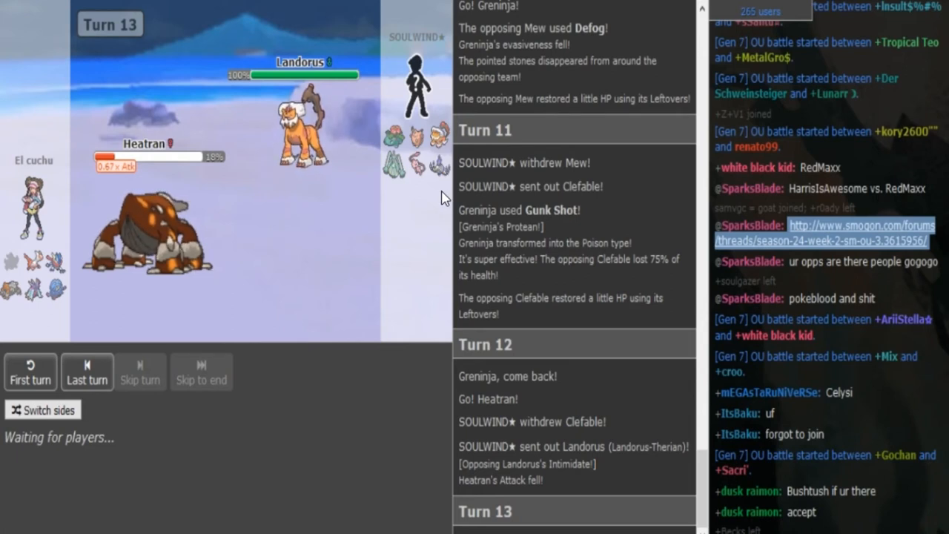
pyautogui.moveTo(392, 141)
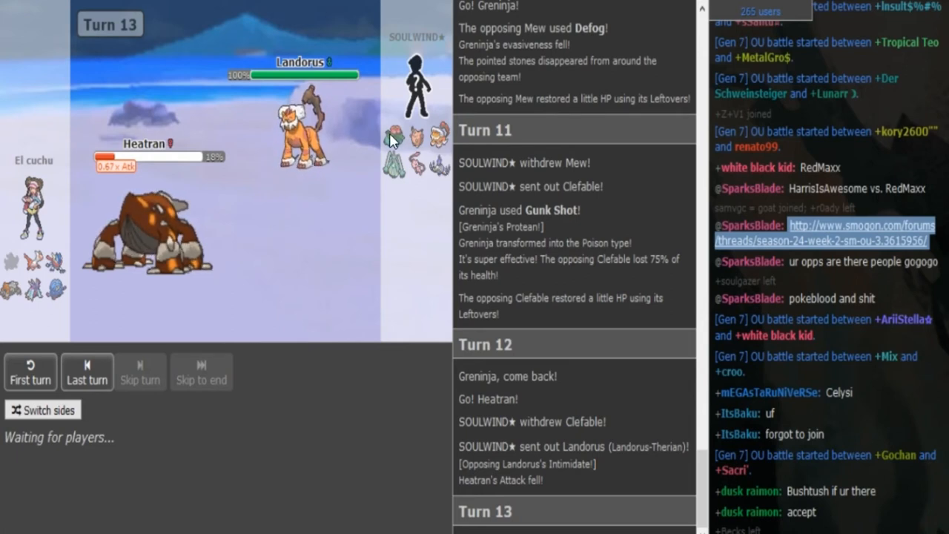
pyautogui.moveTo(382, 192)
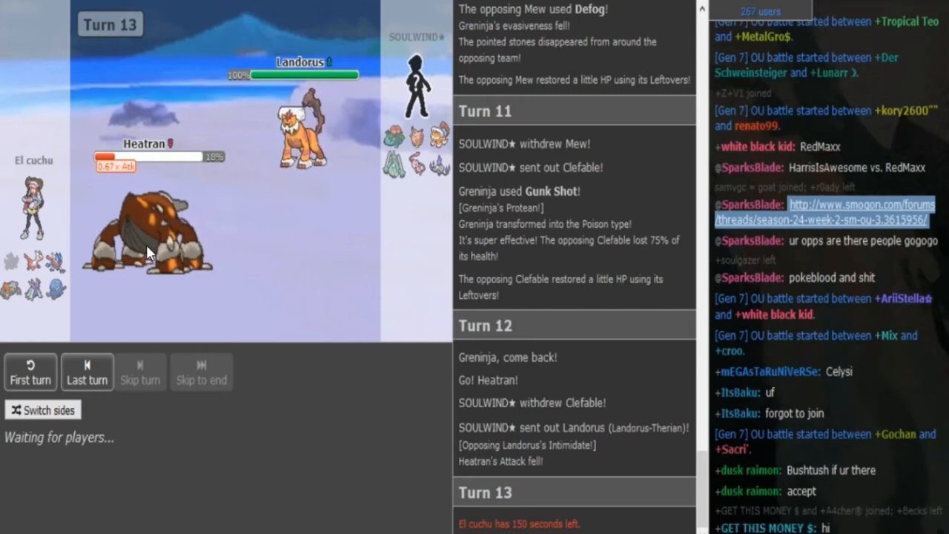
pyautogui.moveTo(308, 289)
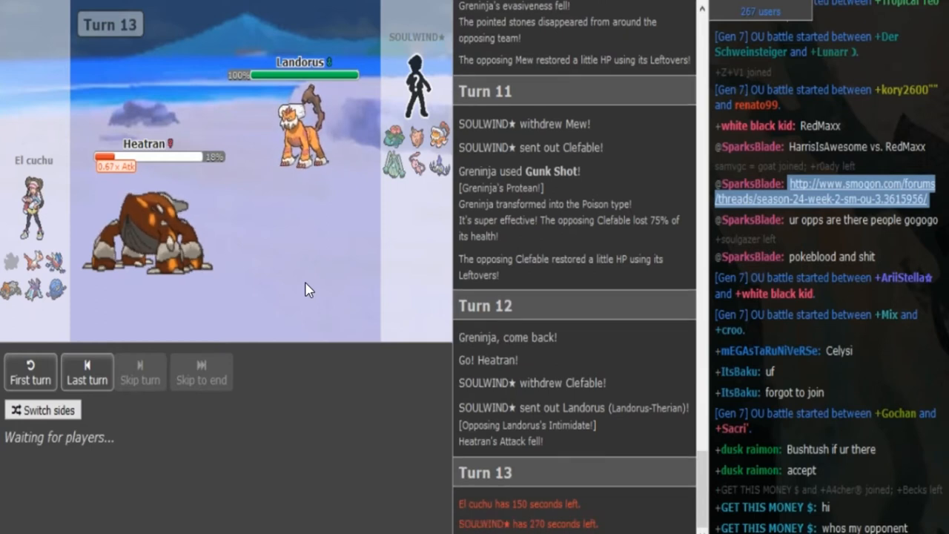
pyautogui.moveTo(130, 306)
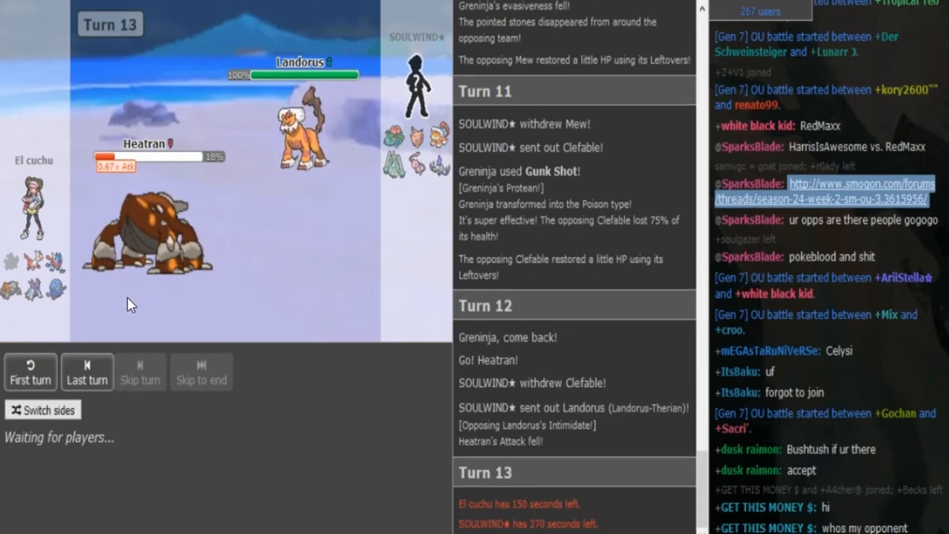
pyautogui.moveTo(65, 295)
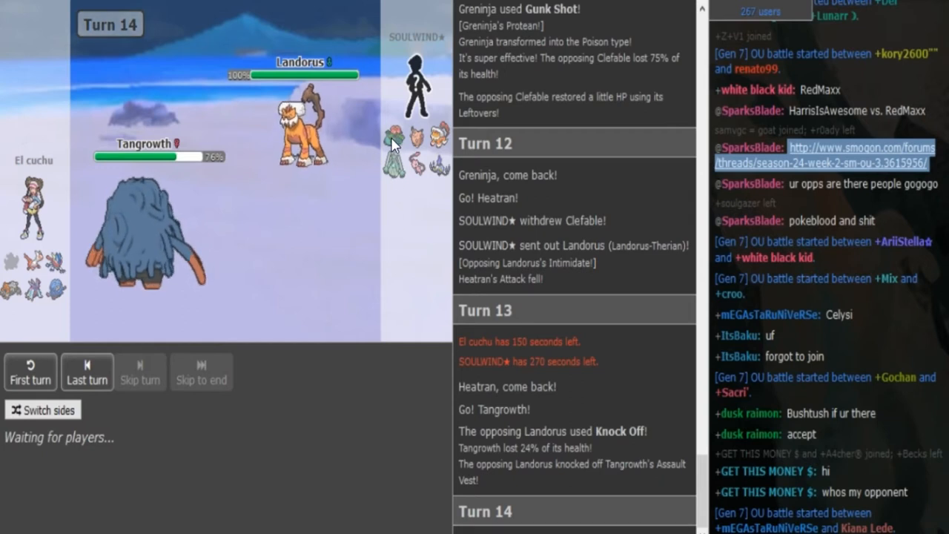
pyautogui.moveTo(442, 175)
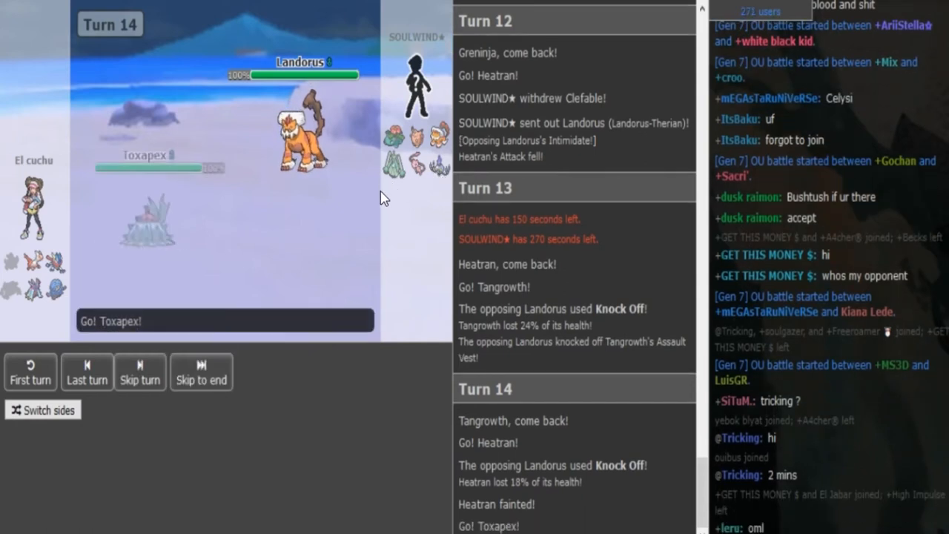
# Advance through turns 15–16: Toxapex's Toxic Spikes, Greninja entering, Clefable's Soft-Boiled.
pyautogui.click(140, 369)
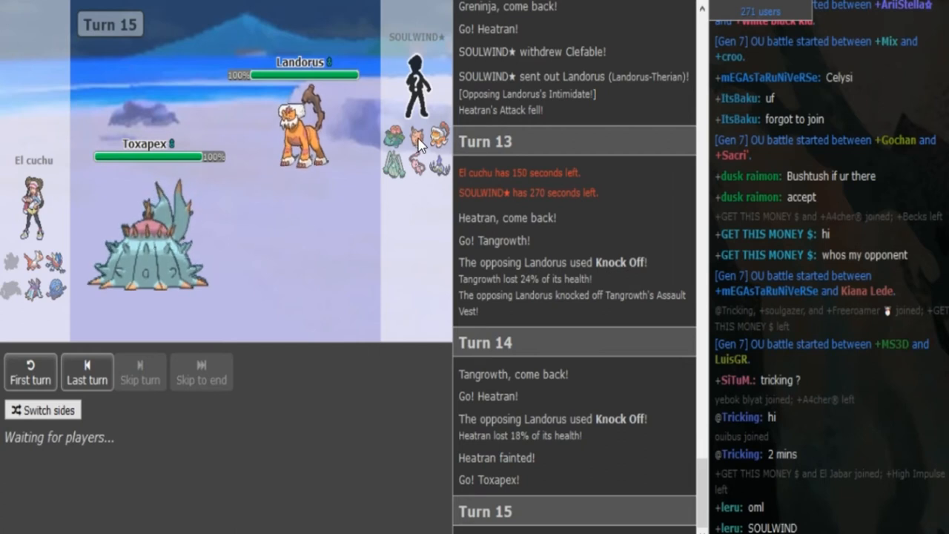
pyautogui.moveTo(198, 236)
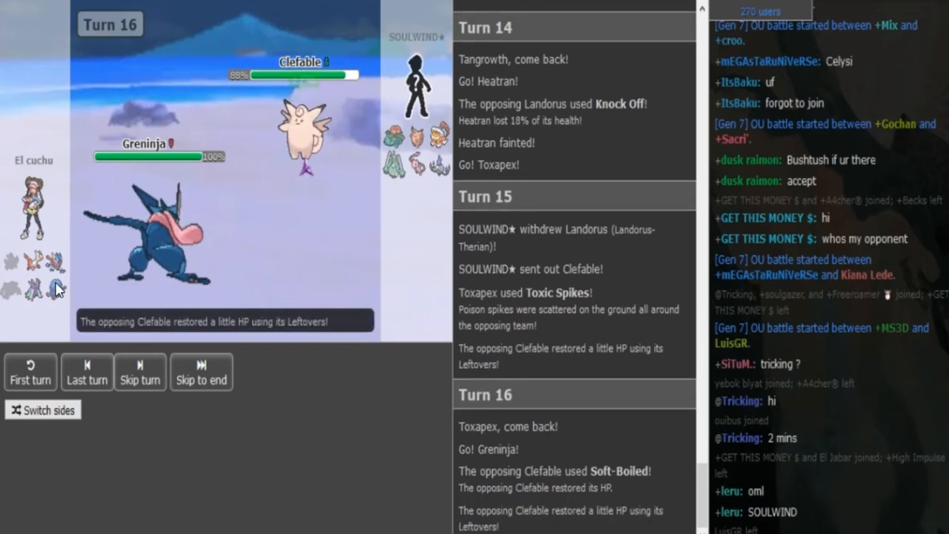
pyautogui.click(140, 372)
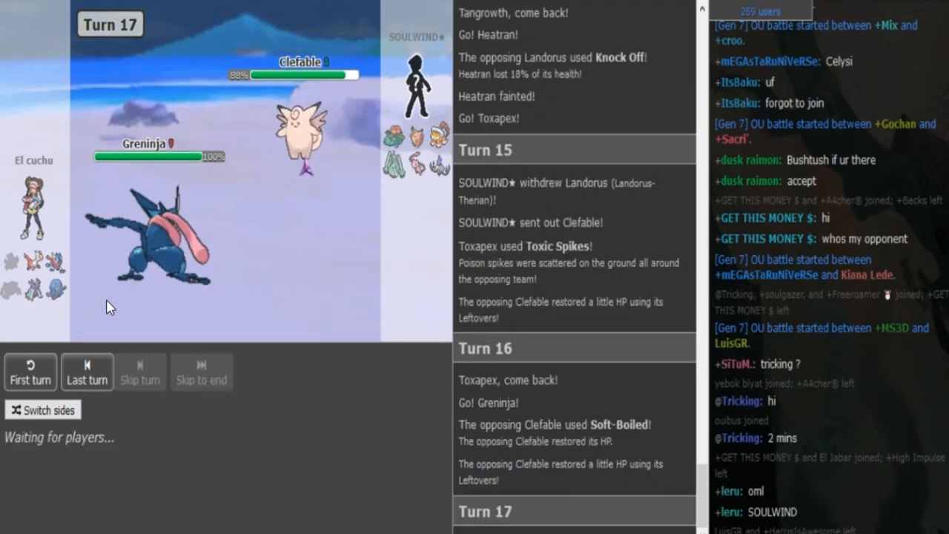